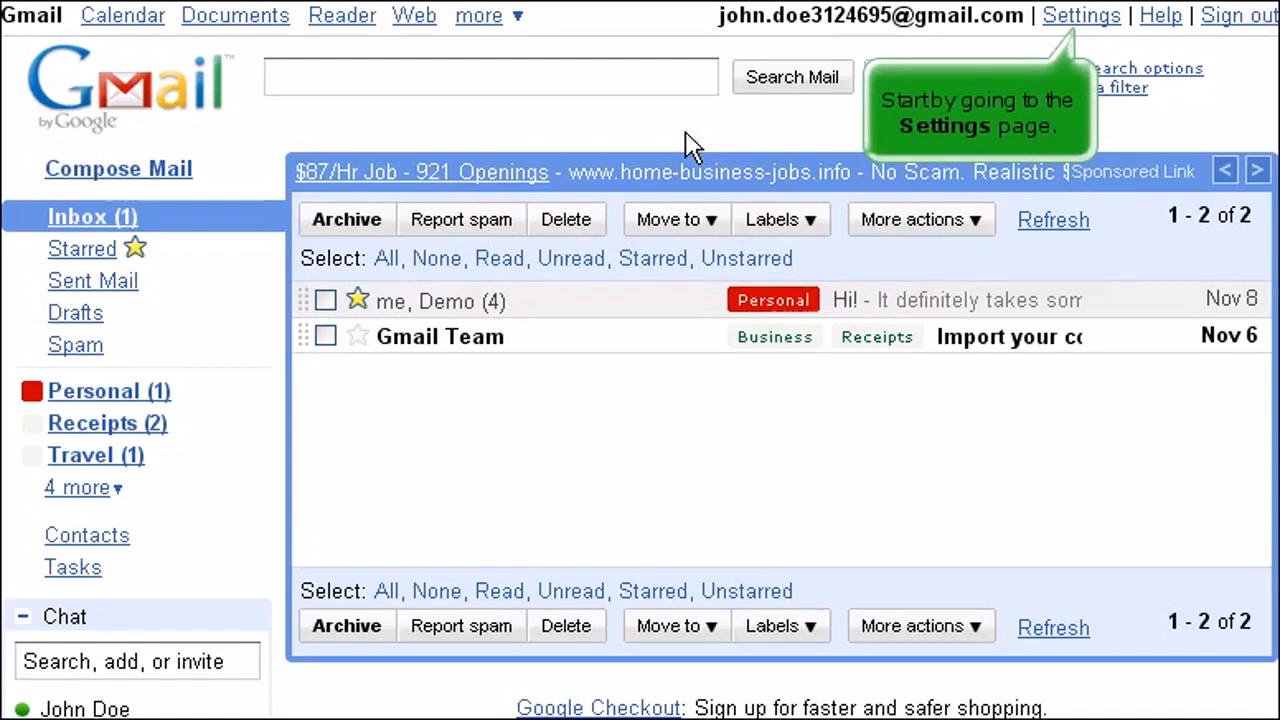
- Go to Gmail Settings and show the Accounts and Import options
left_click(1080, 16)
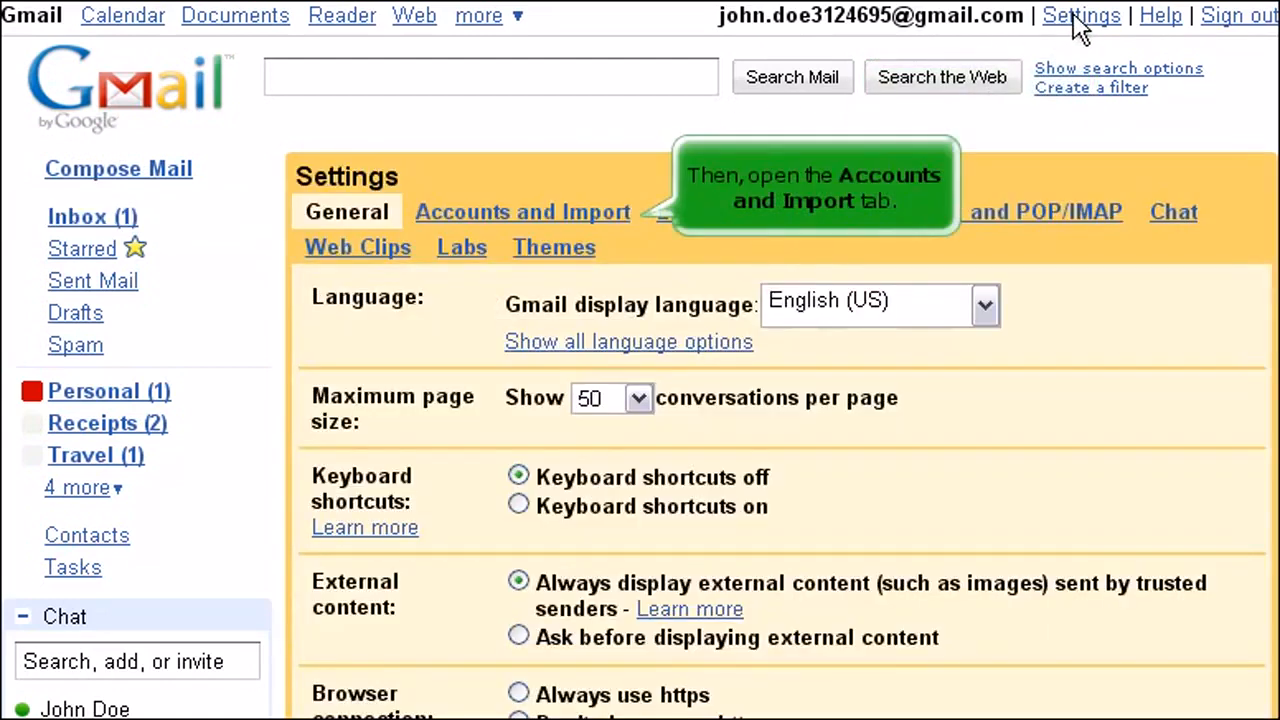
left_click(522, 212)
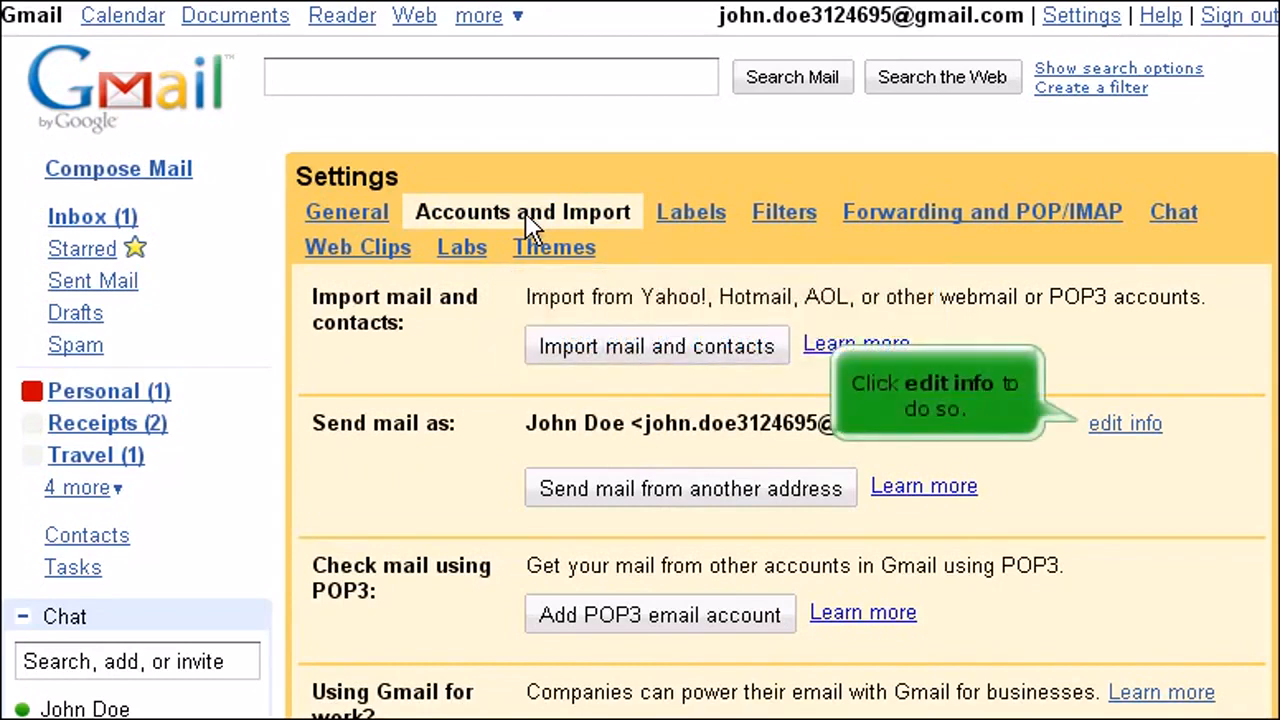
- Edit the send-as info to use the custom display name 'J. Doe' and save the change
left_click(1124, 424)
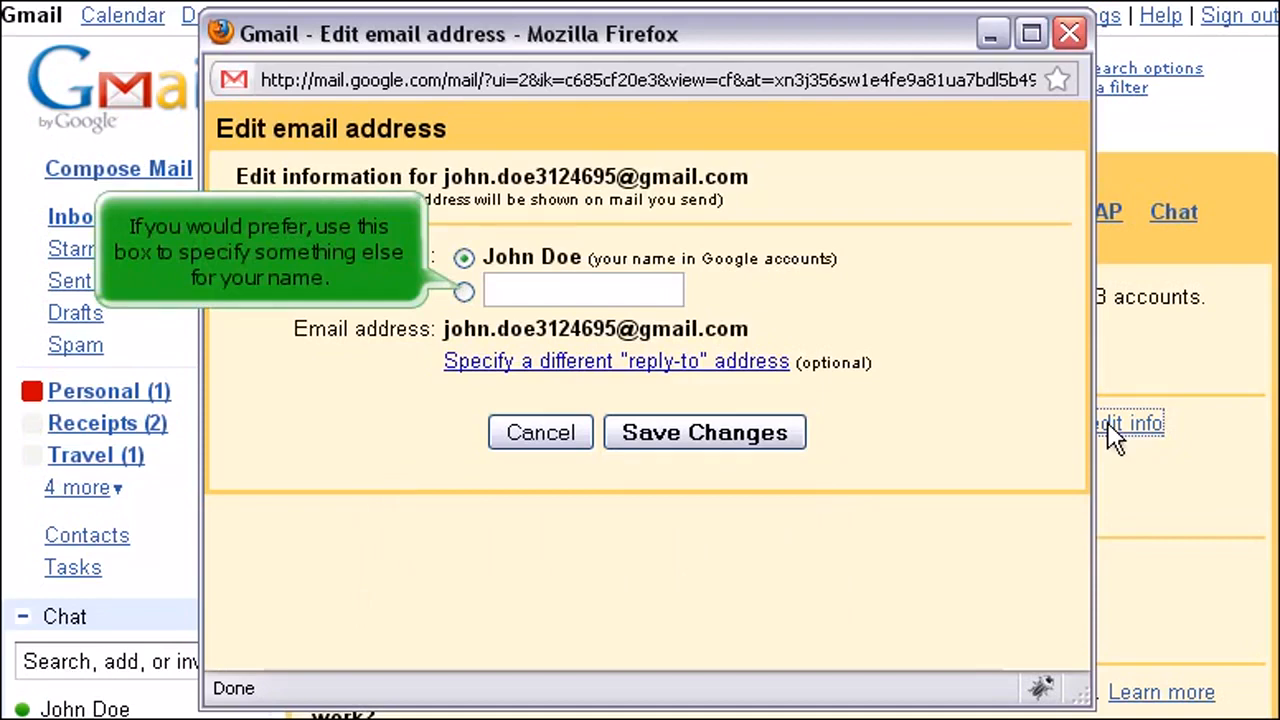
mouse_move(650, 324)
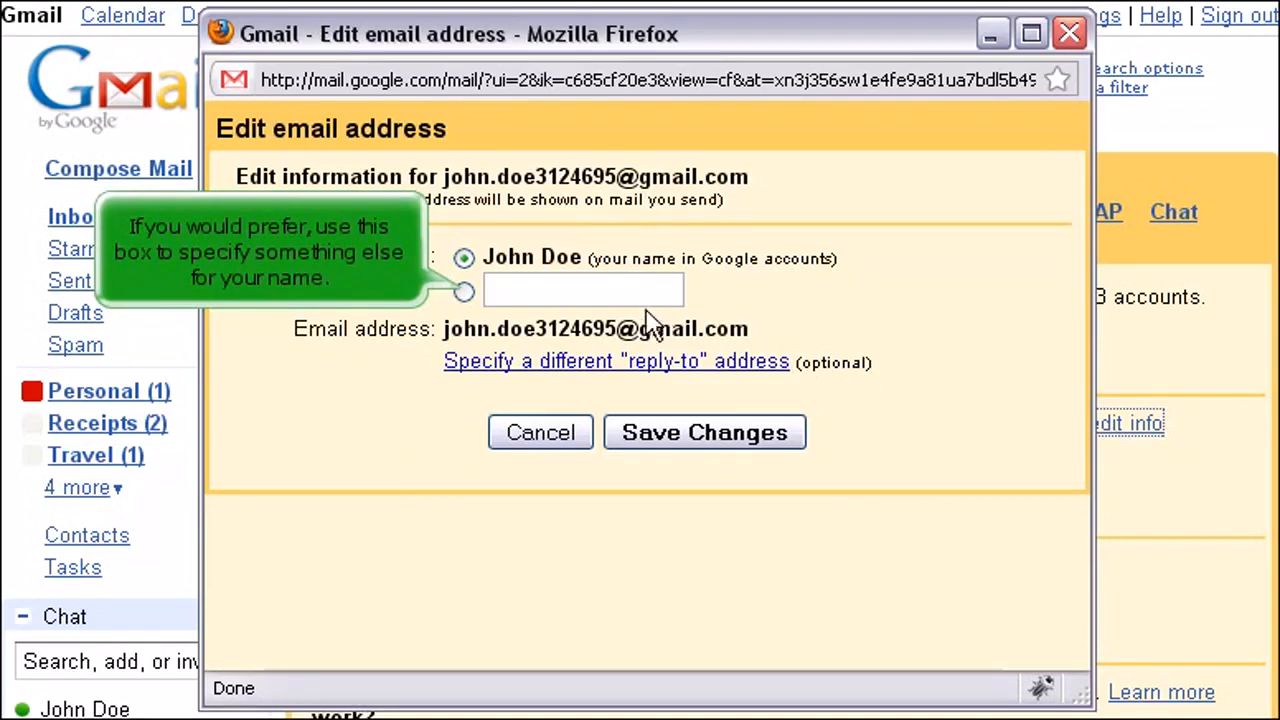
type("J. Doe")
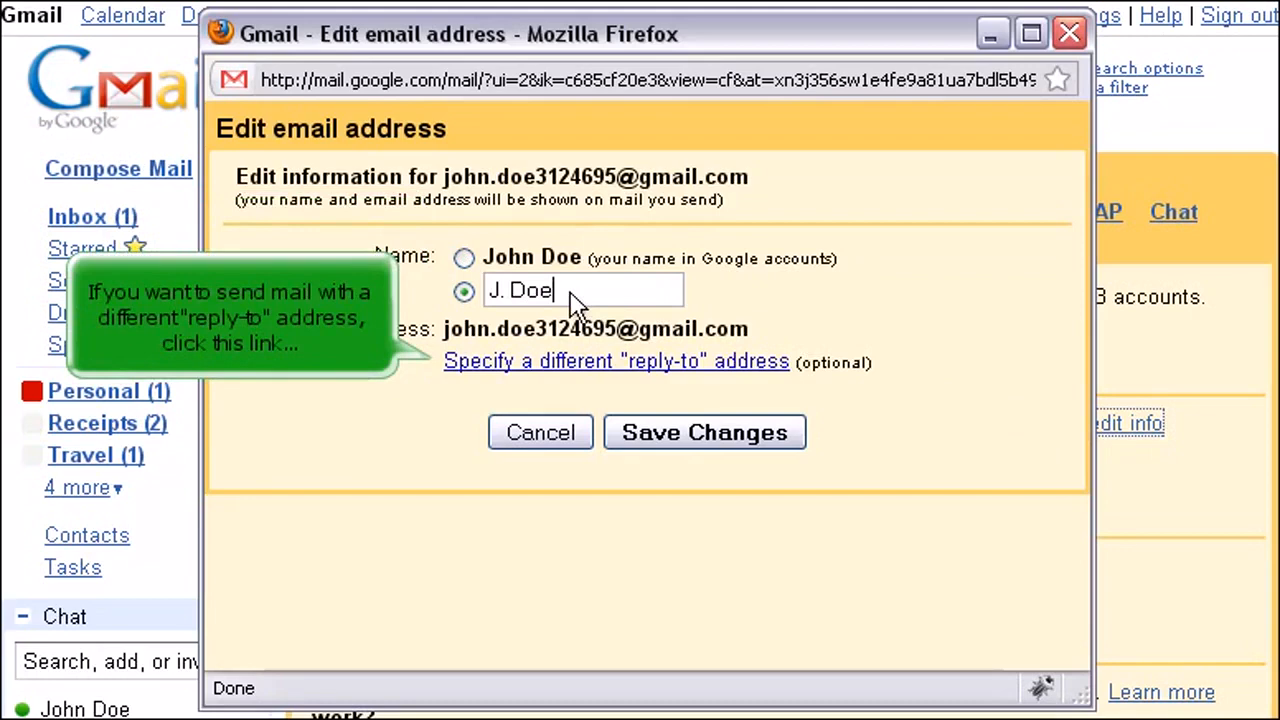
left_click(616, 360)
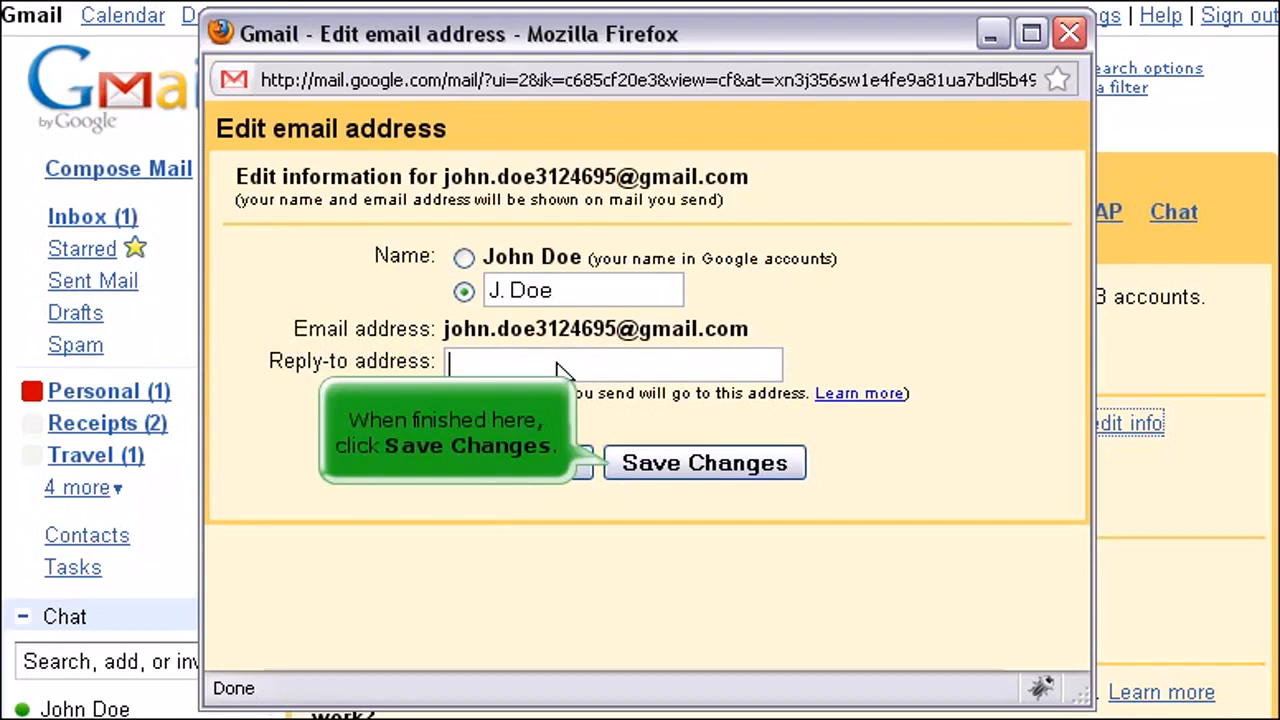
left_click(704, 462)
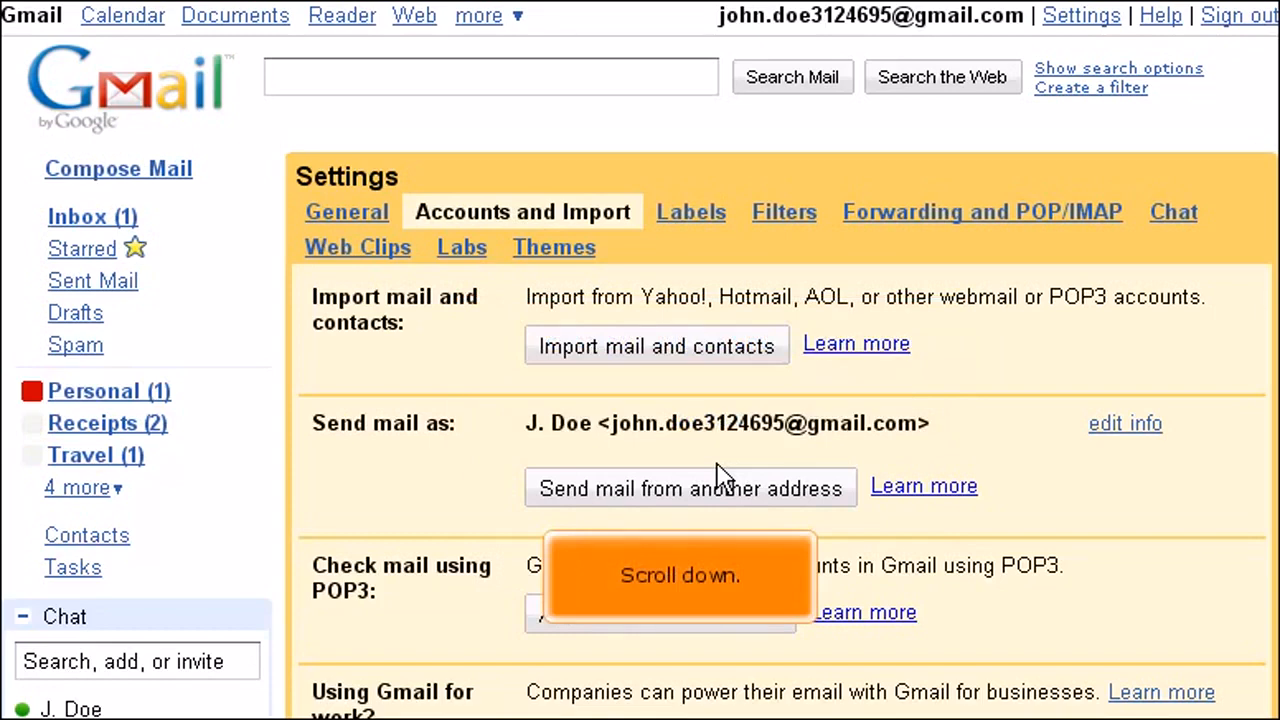
- Reach the Google Account settings overview from the Gmail settings page
scroll("down", 3)
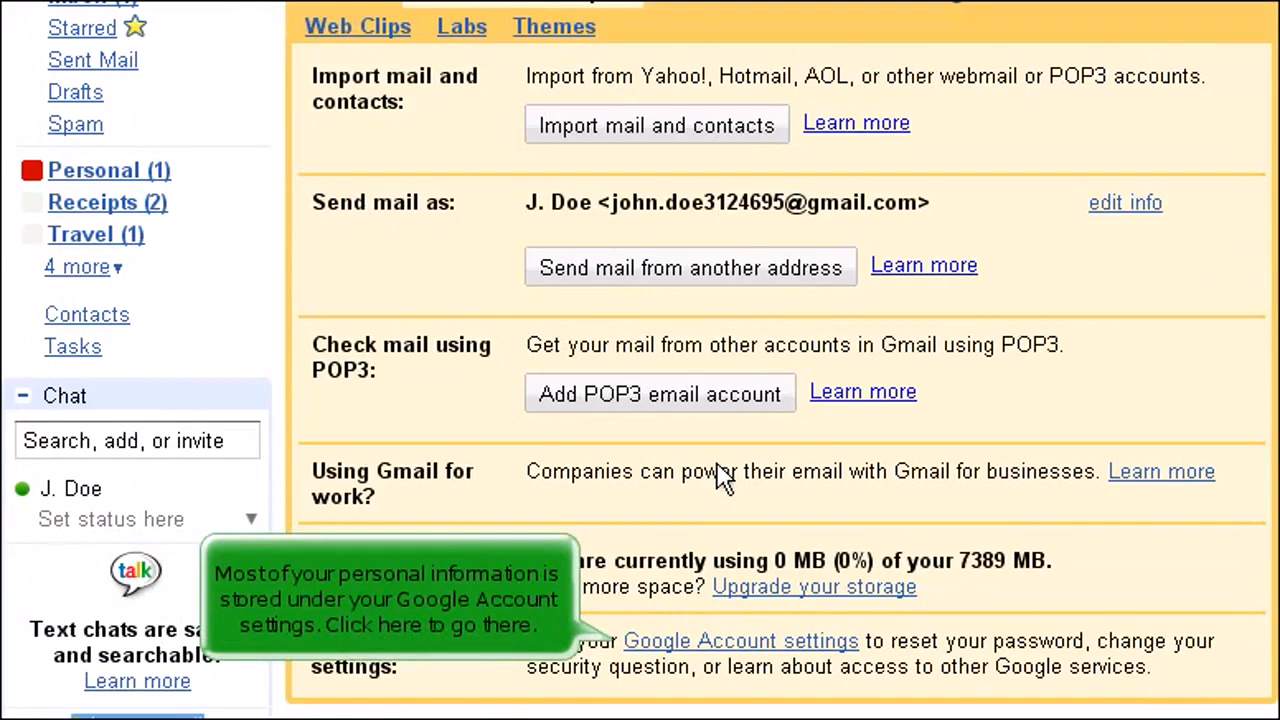
left_click(740, 640)
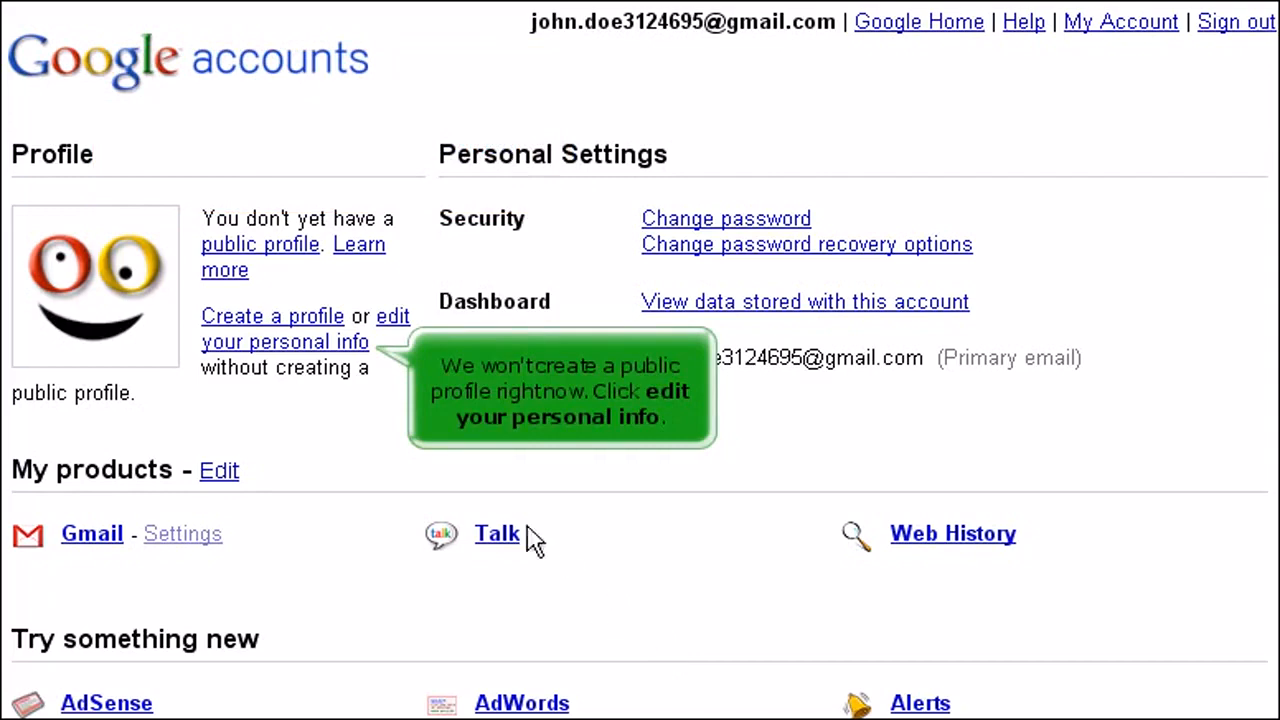
- Edit personal info with first name Jon and zip code 12345, ready to save
left_click(284, 340)
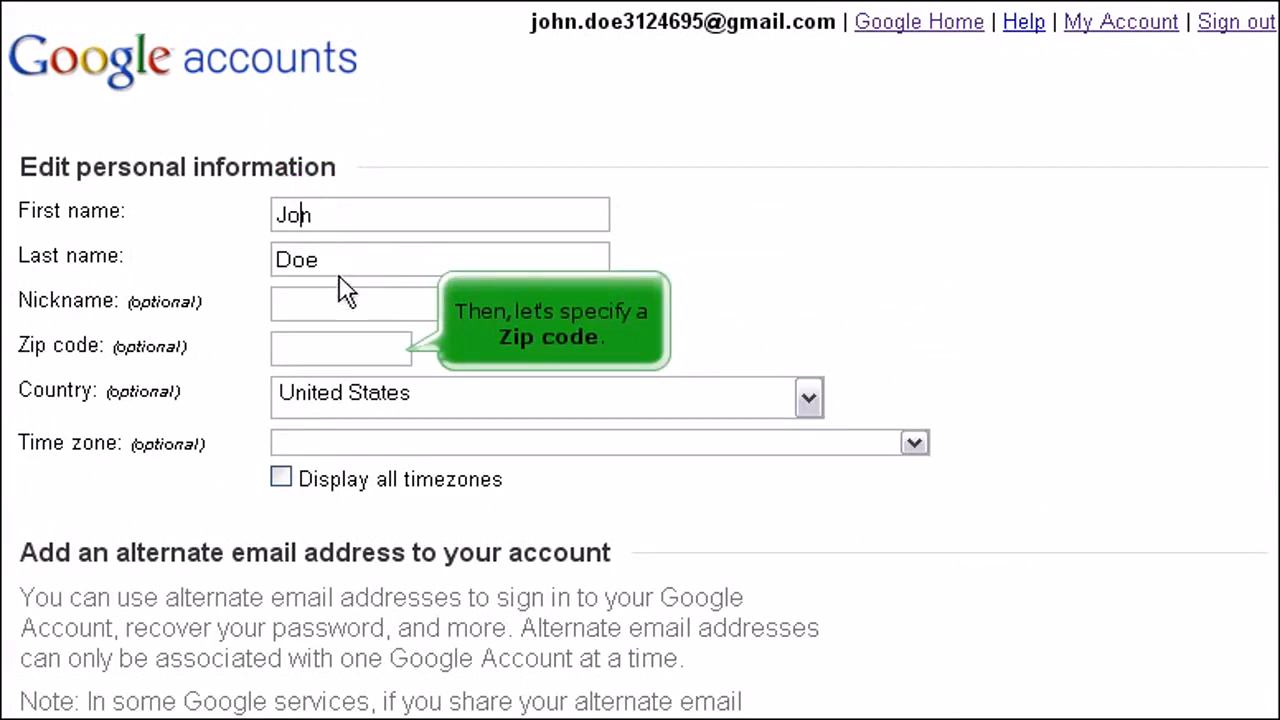
type("12345")
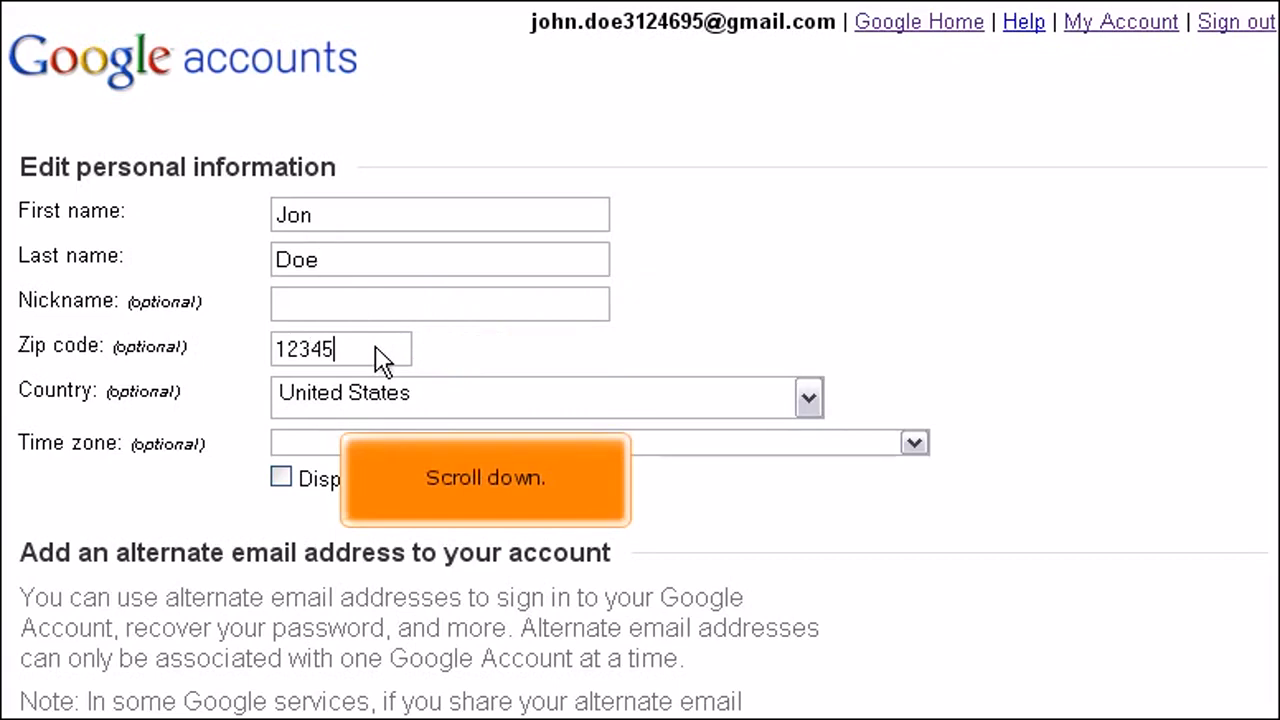
scroll("down", 3)
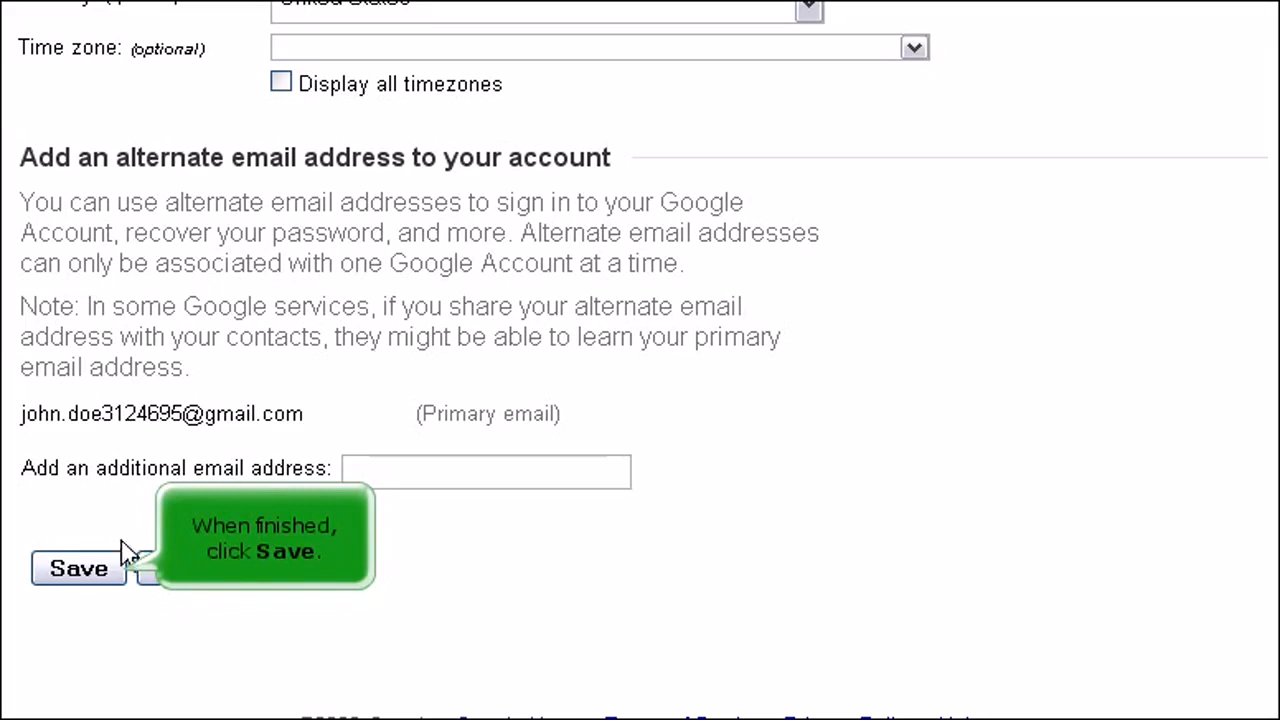
- Save the updated personal information and return to the account overview
left_click(78, 568)
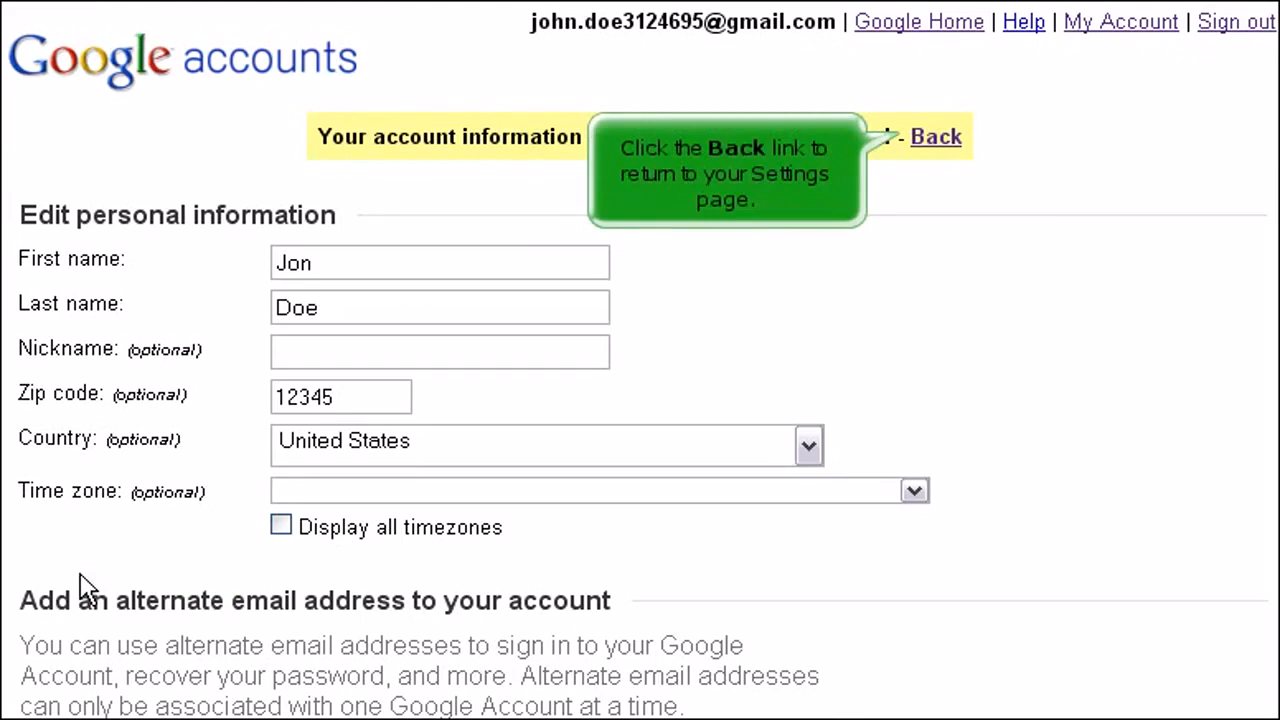
left_click(936, 136)
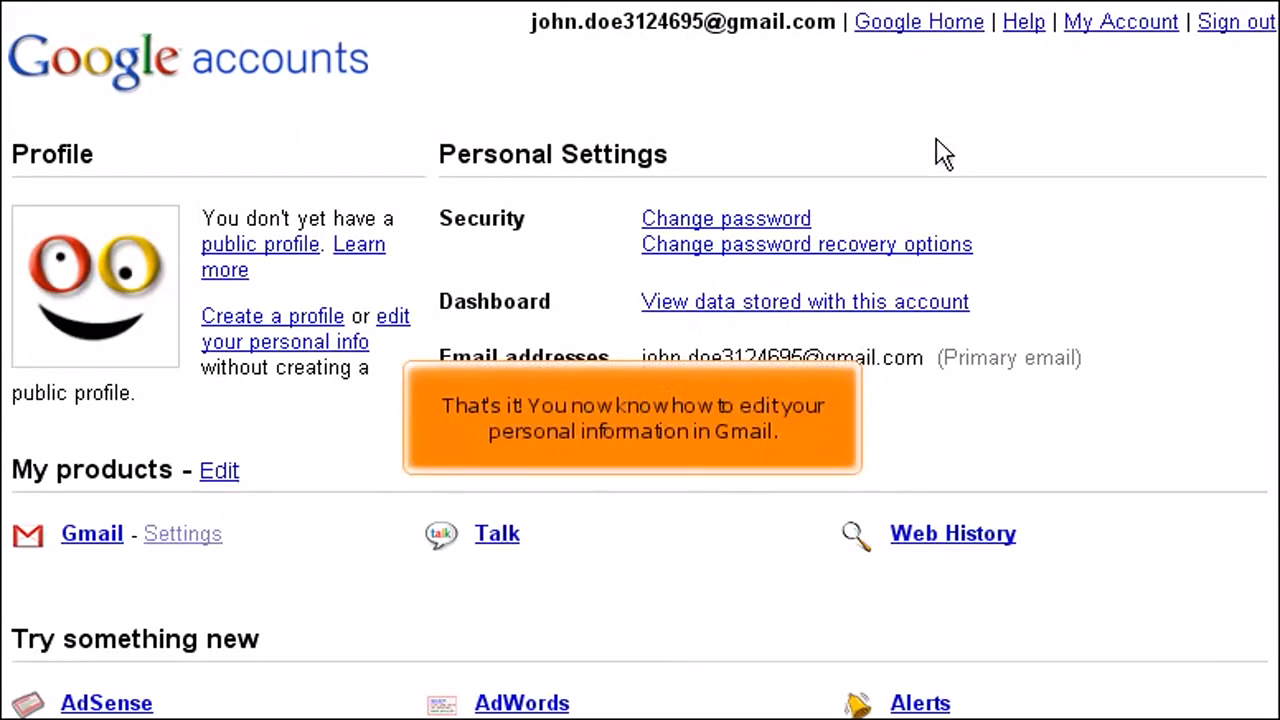